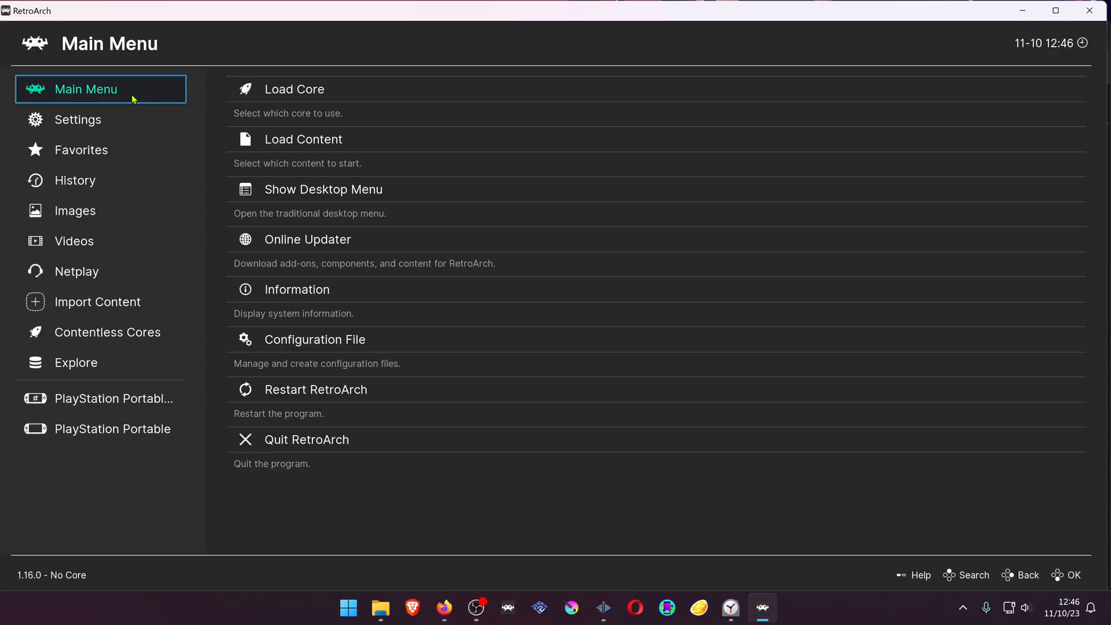
Run Pokemon Alpha Sapphire from the playlist with the Citra core
left_click(76, 180)
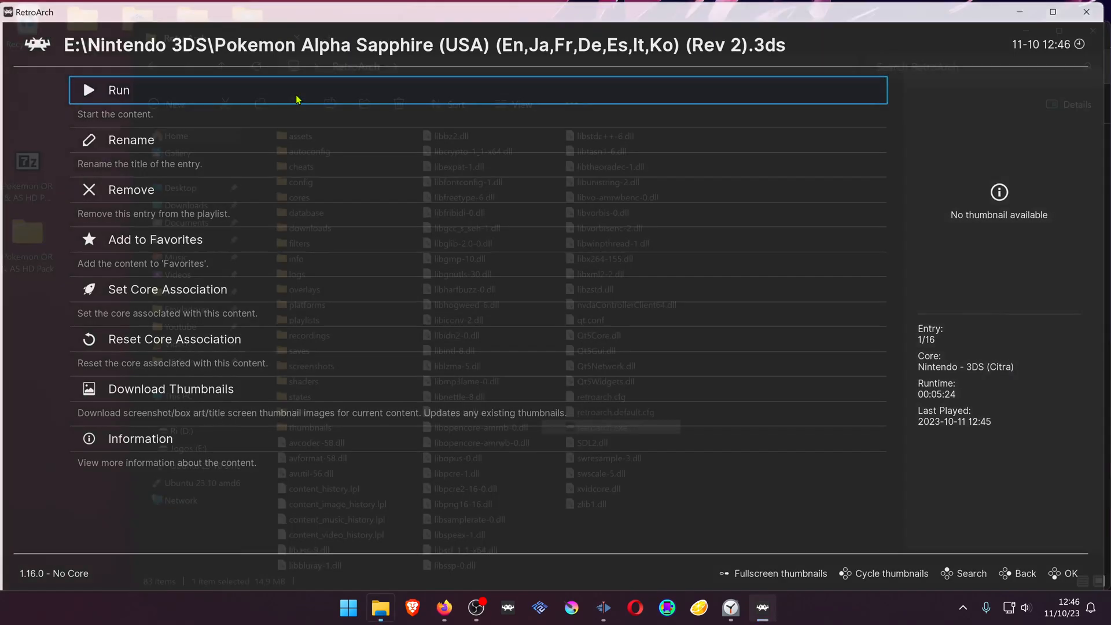
left_click(118, 90)
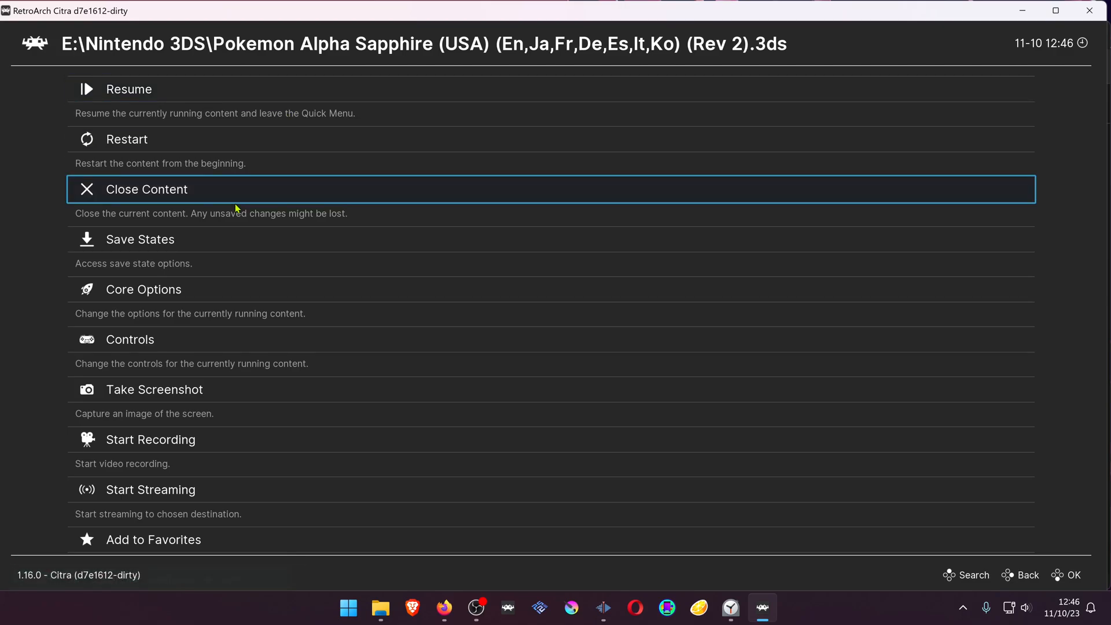
Set the Citra core option 'Enable custom textures' to ON
left_click(143, 289)
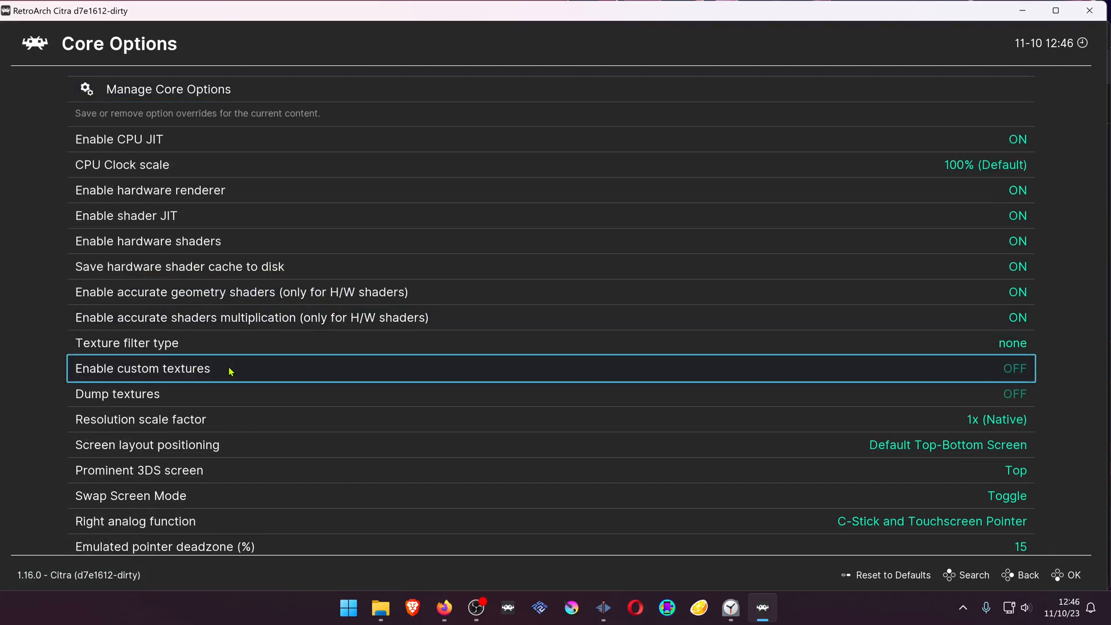
left_click(1014, 368)
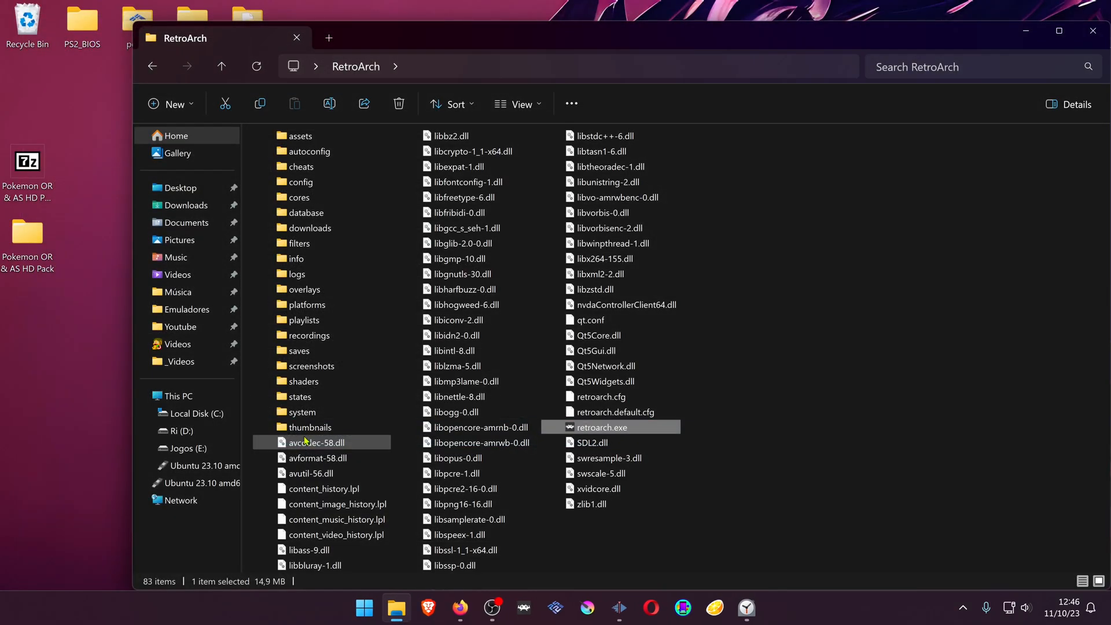
mouse_move(318, 351)
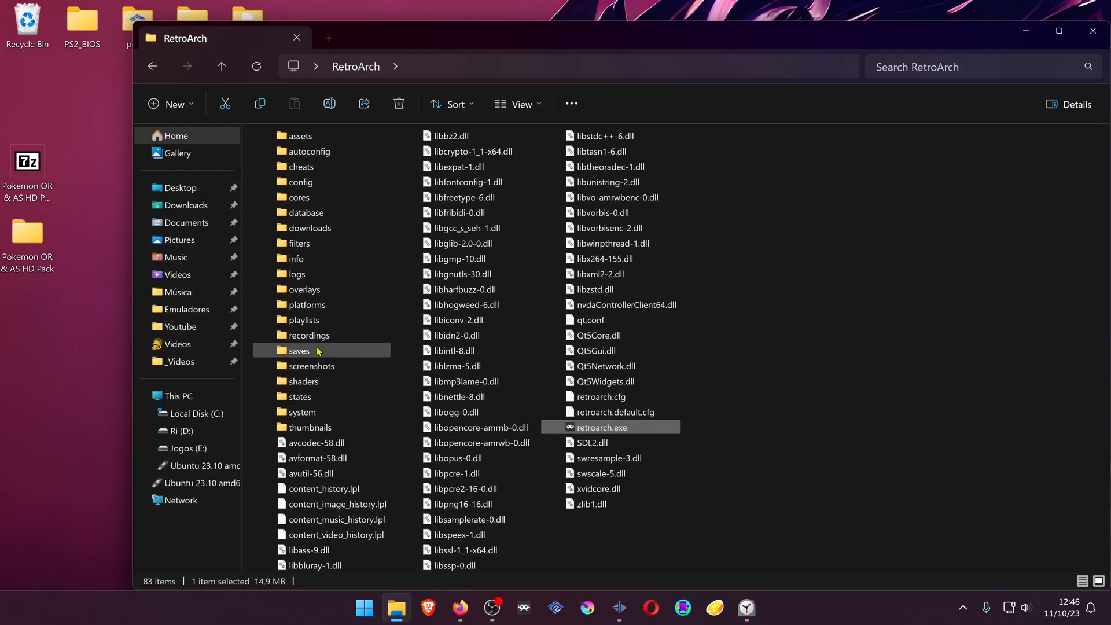
Add a new folder named 'load' under saves > Citra > Citra
double_click(298, 350)
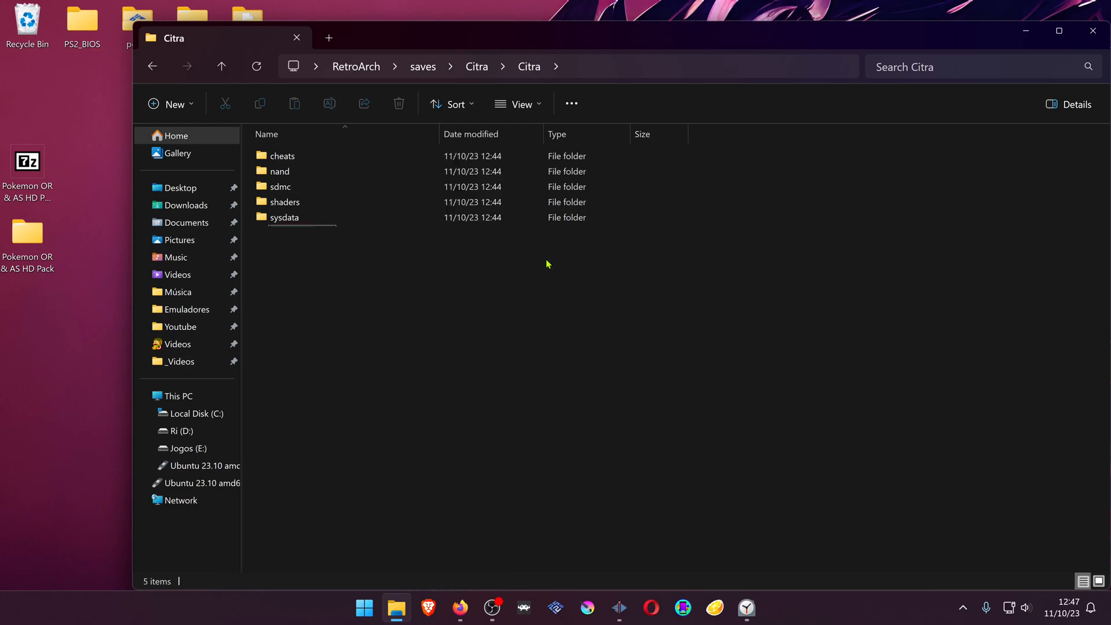
type("load")
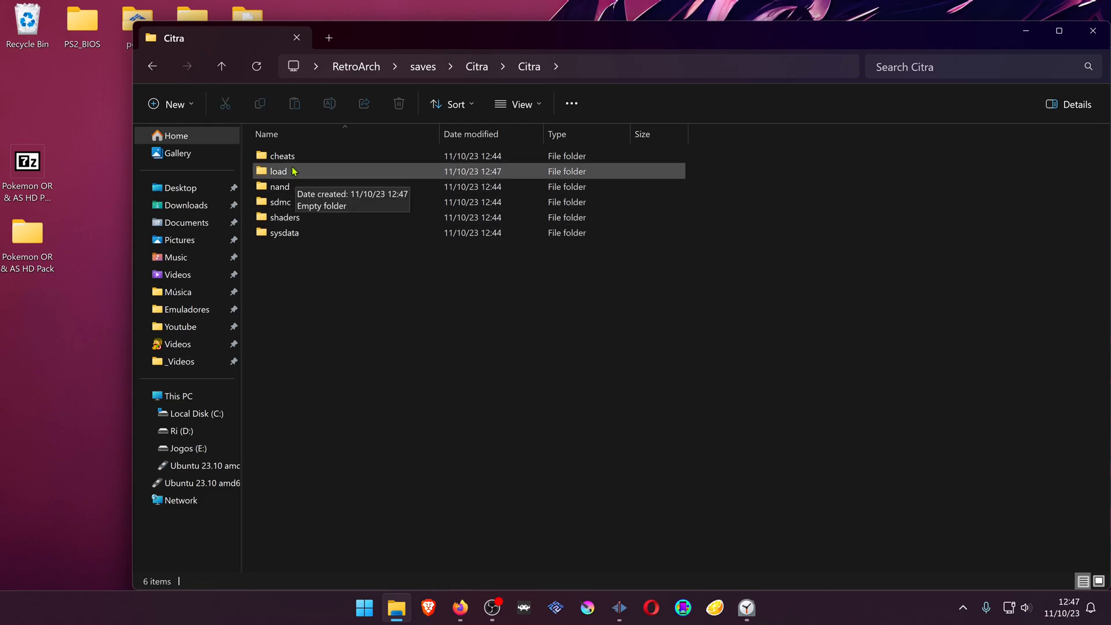
Create a 'textures' folder inside load and open it
double_click(278, 171)
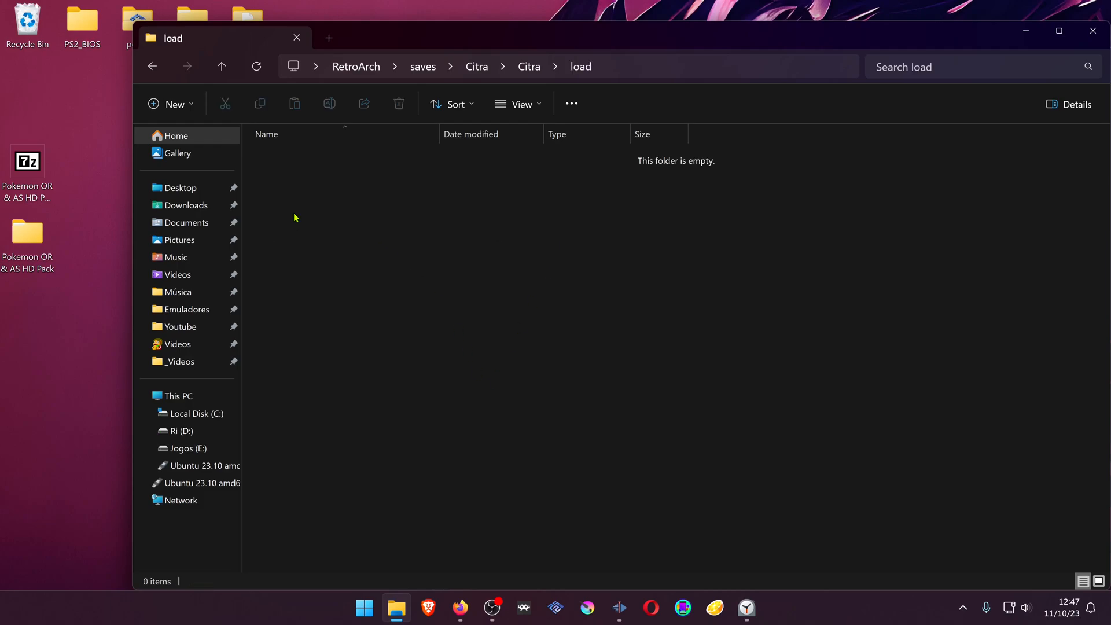
right_click(294, 217)
type("textures")
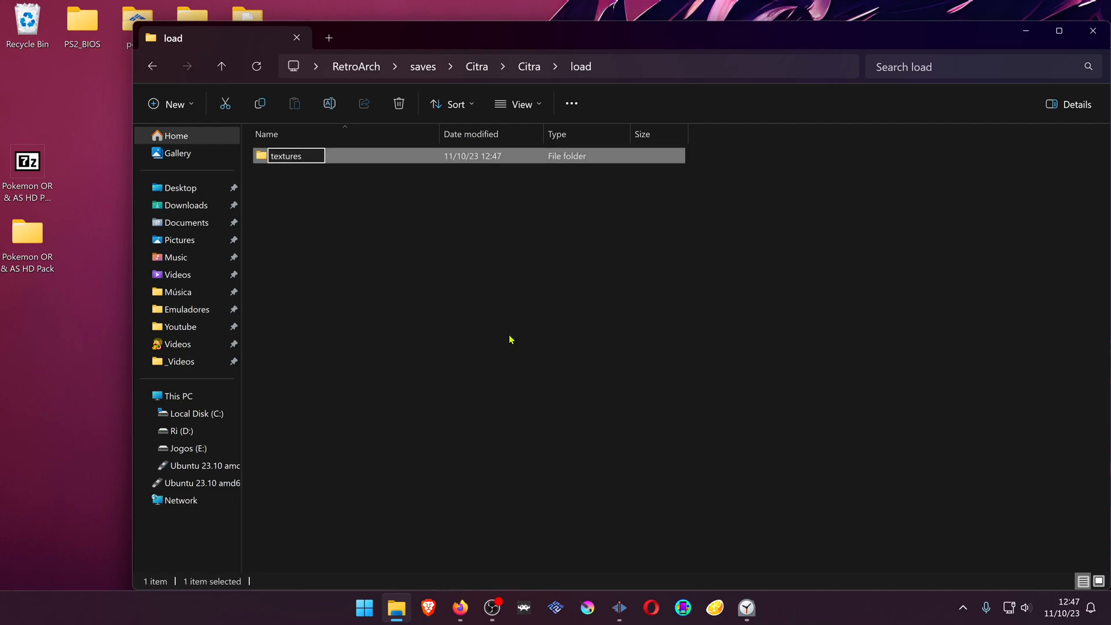
double_click(285, 155)
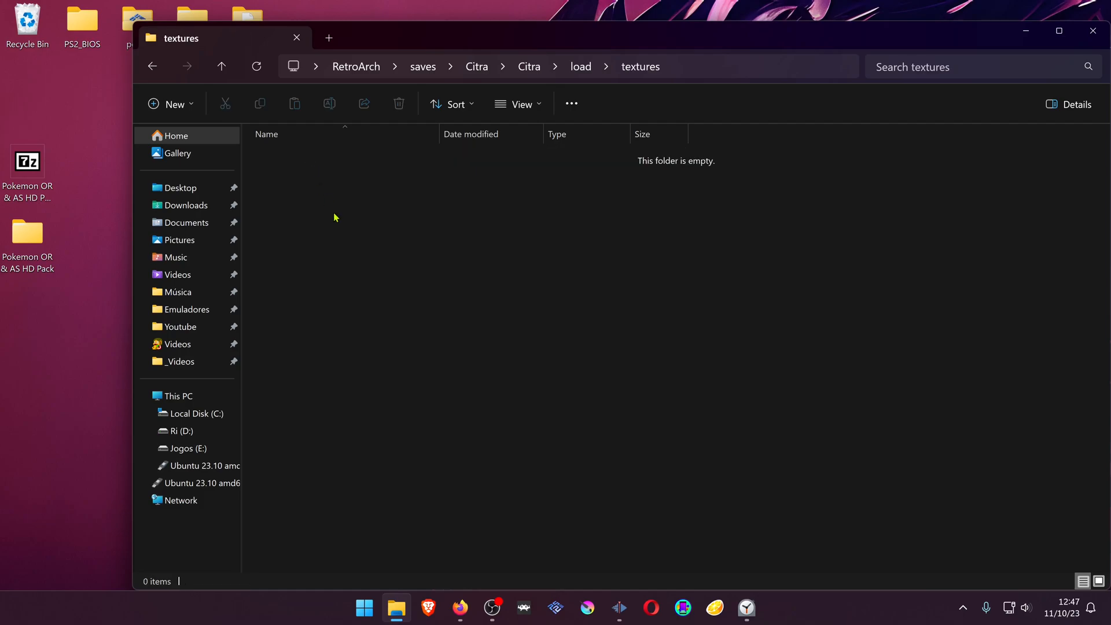
Drag the Pokemon OR & AS HD Pack folder from the desktop into textures
left_click(28, 234)
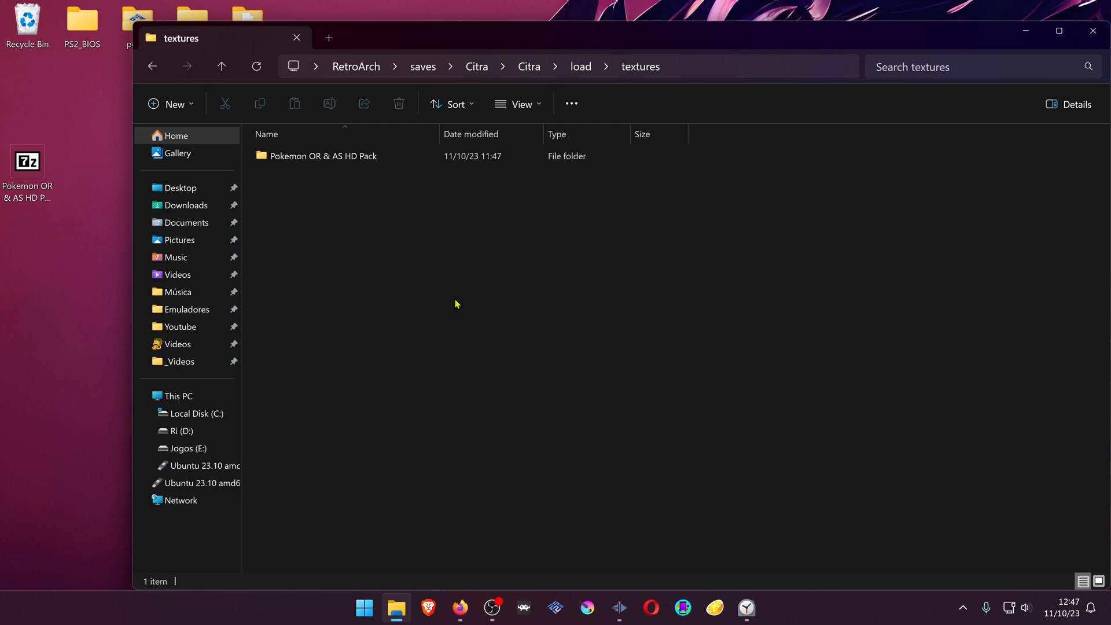
mouse_move(304, 173)
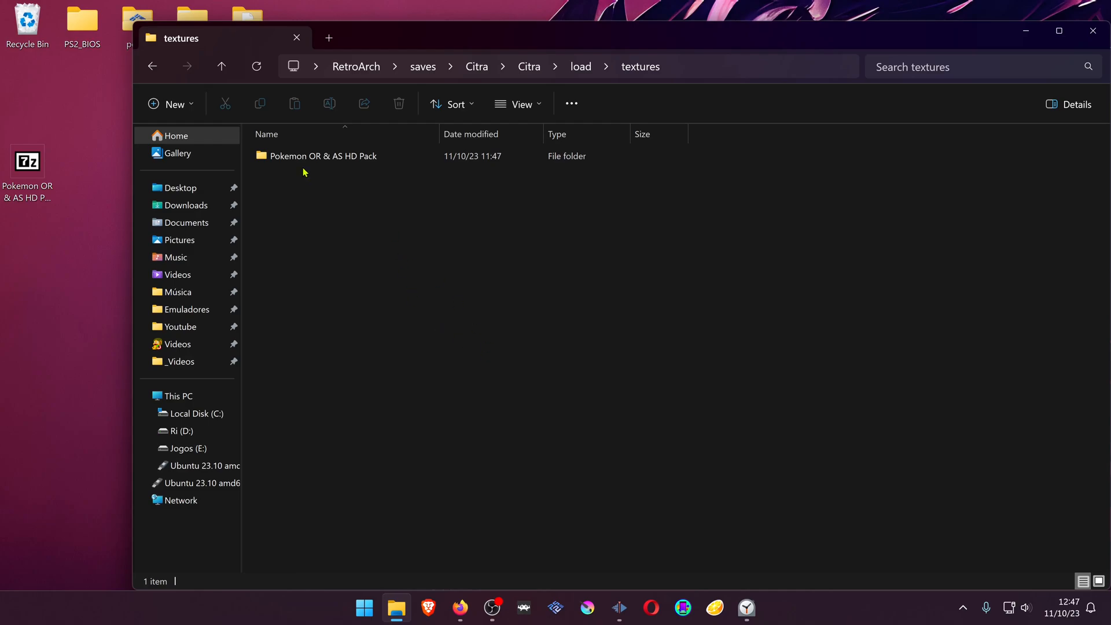
left_click(323, 155)
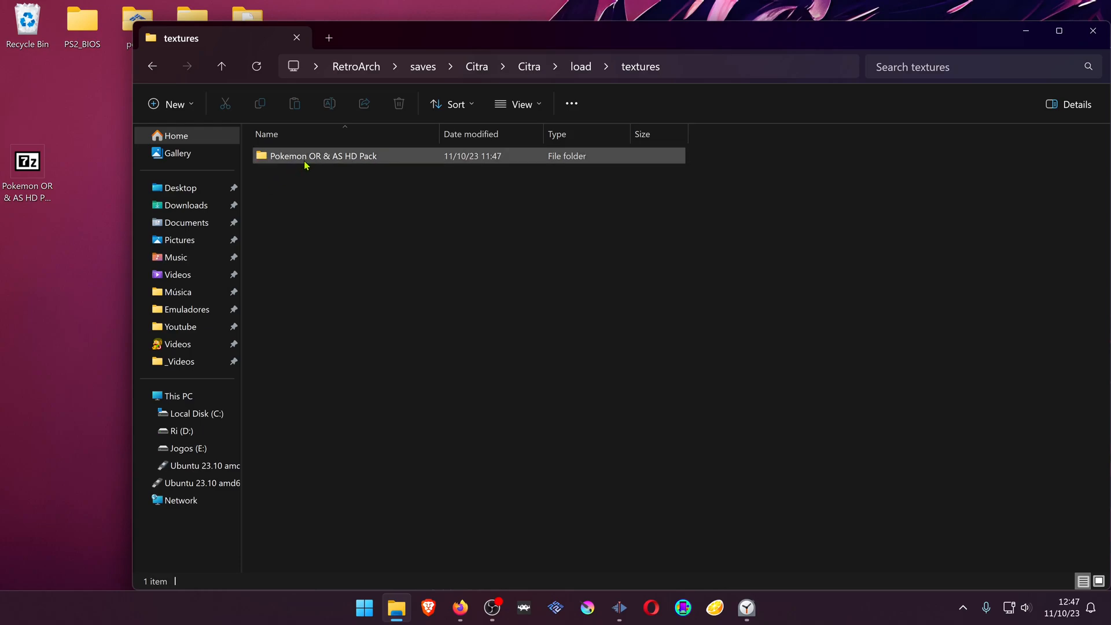
mouse_move(316, 160)
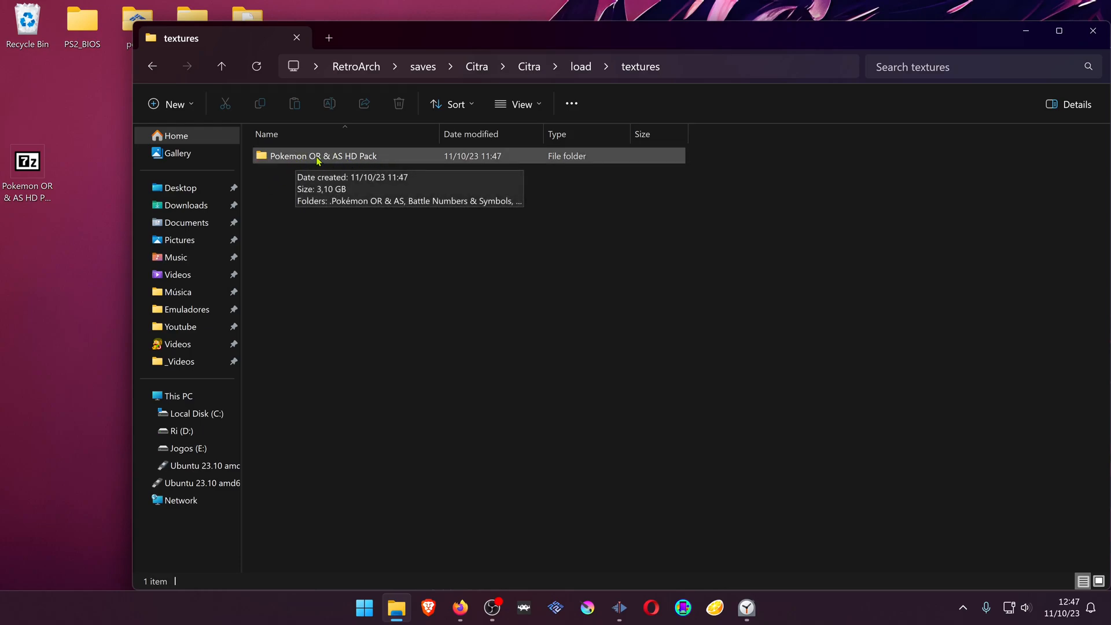
mouse_move(369, 304)
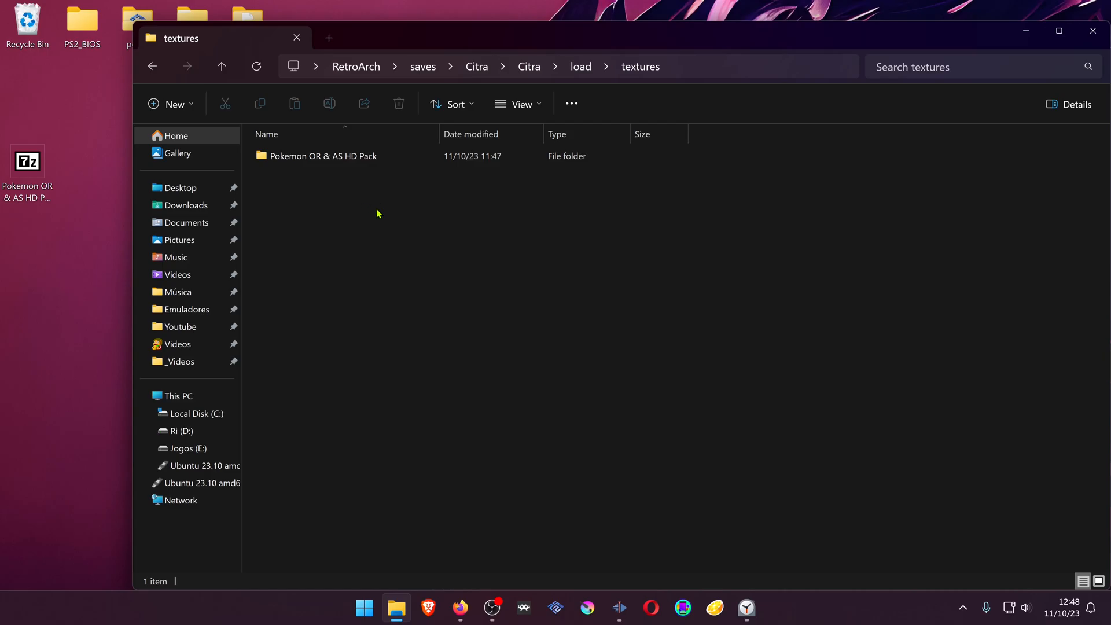
left_click(458, 608)
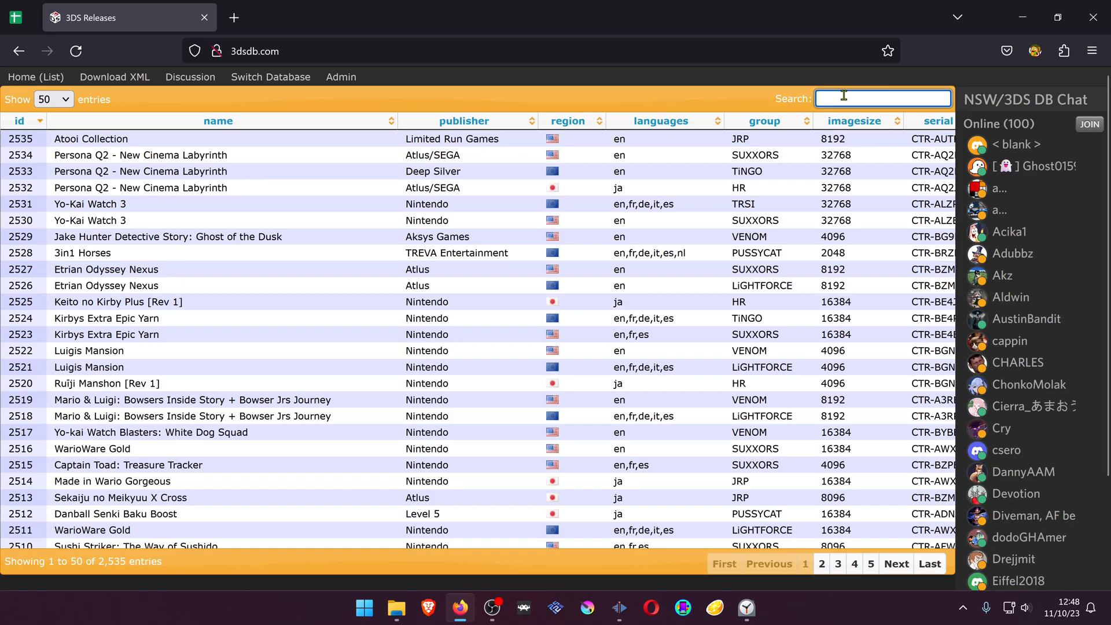
type("pokemon alpha")
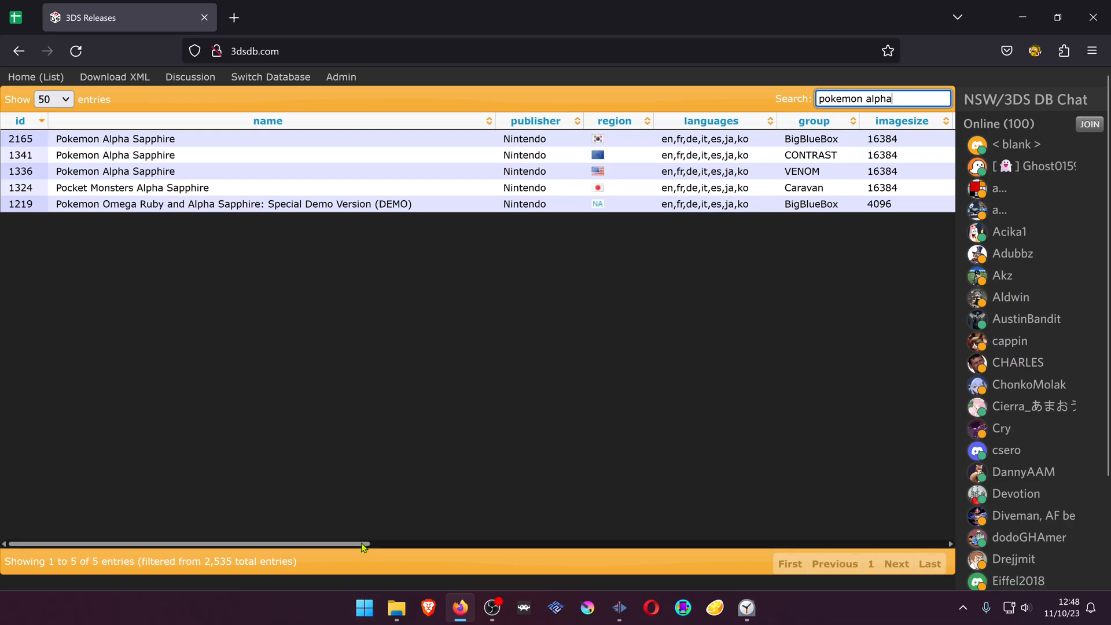
left_click_drag(365, 543, 586, 539)
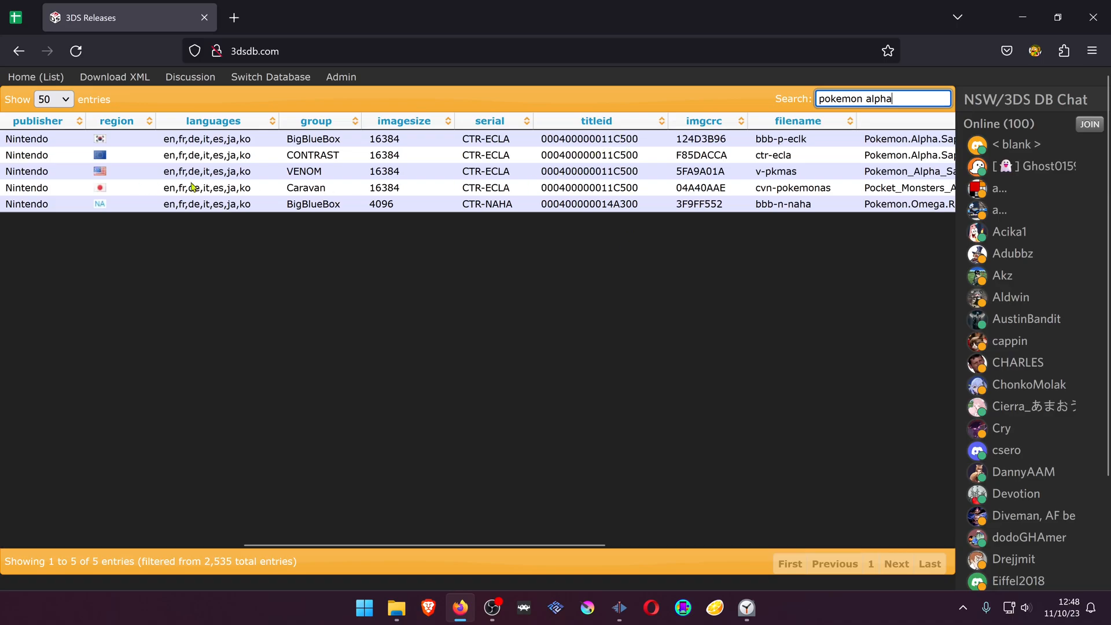
double_click(588, 171)
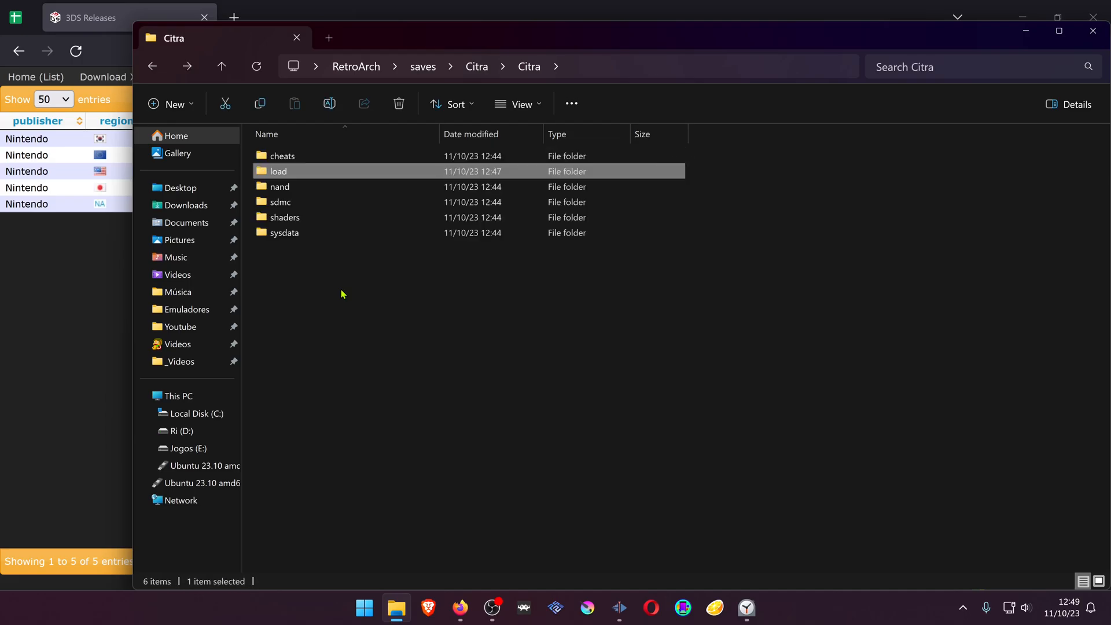
Return to the RetroArch folder and relaunch Pokemon Alpha Sapphire with Citra
left_click(356, 66)
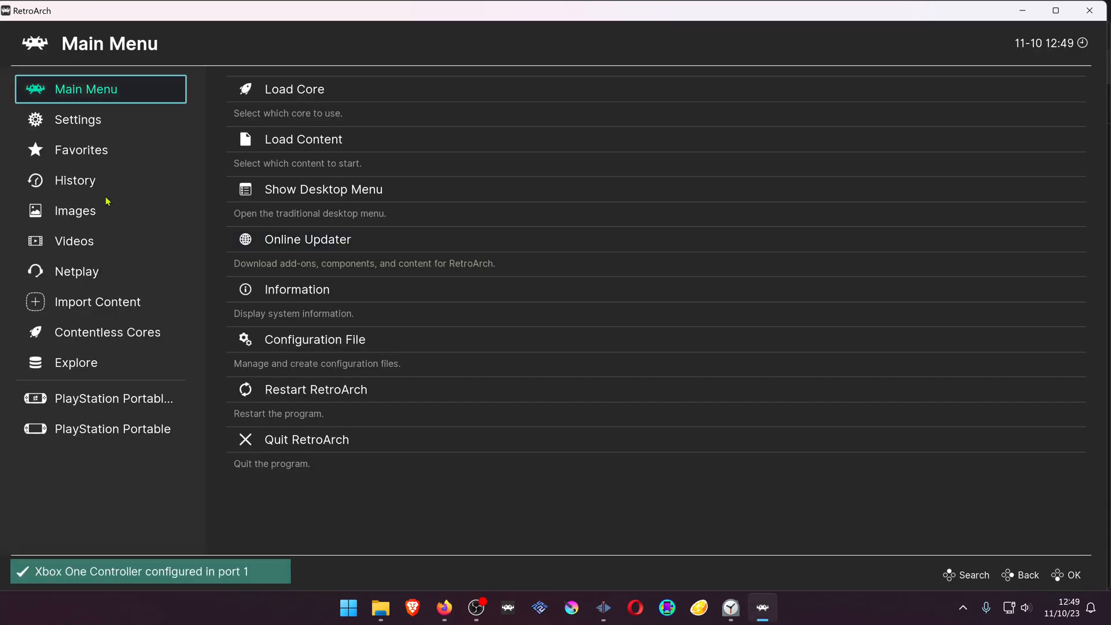
left_click(75, 179)
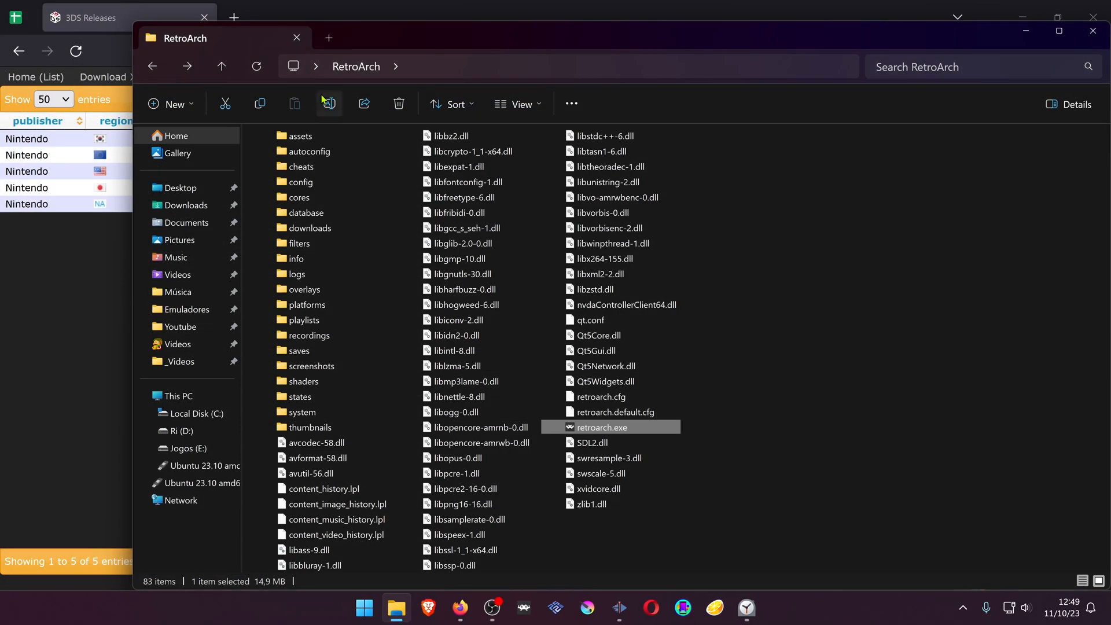
double_click(611, 426)
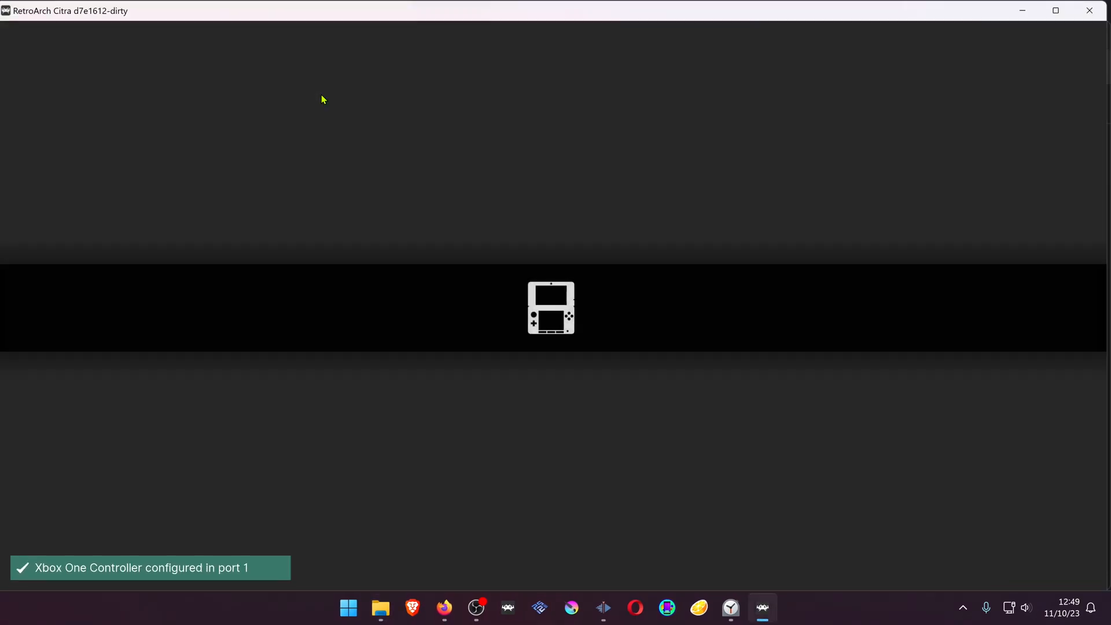